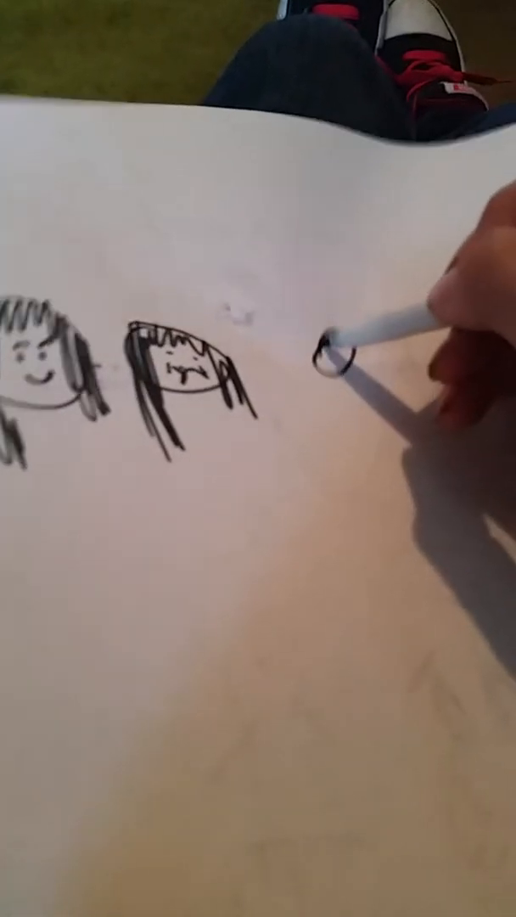
- Draw a tiny round head right of the faces with short strokes beneath it
drag(339, 356, 390, 373)
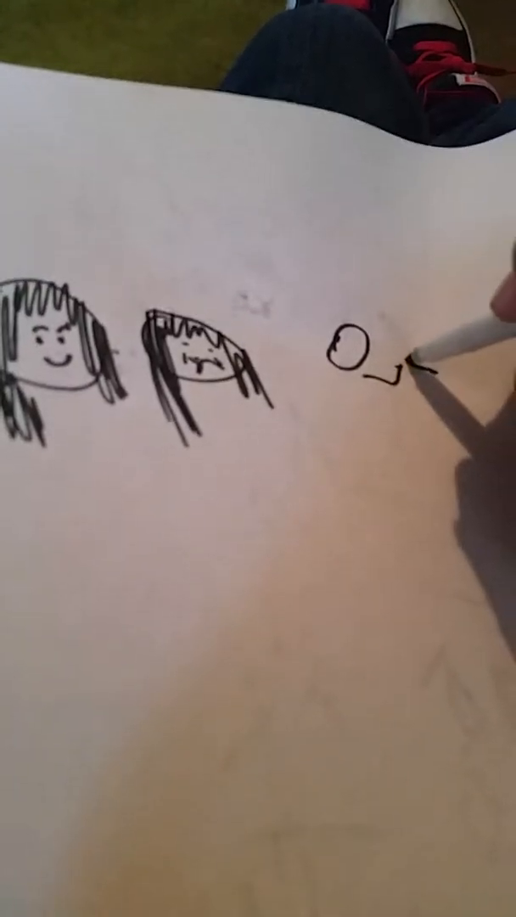